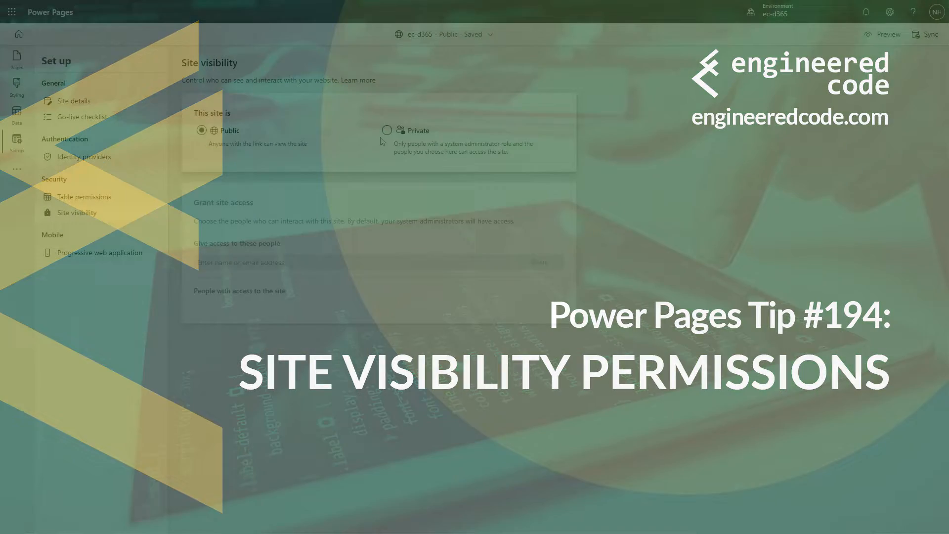
Step: Set the ec-d365 site visibility to Private and preview the now-private sign-in page
click(386, 131)
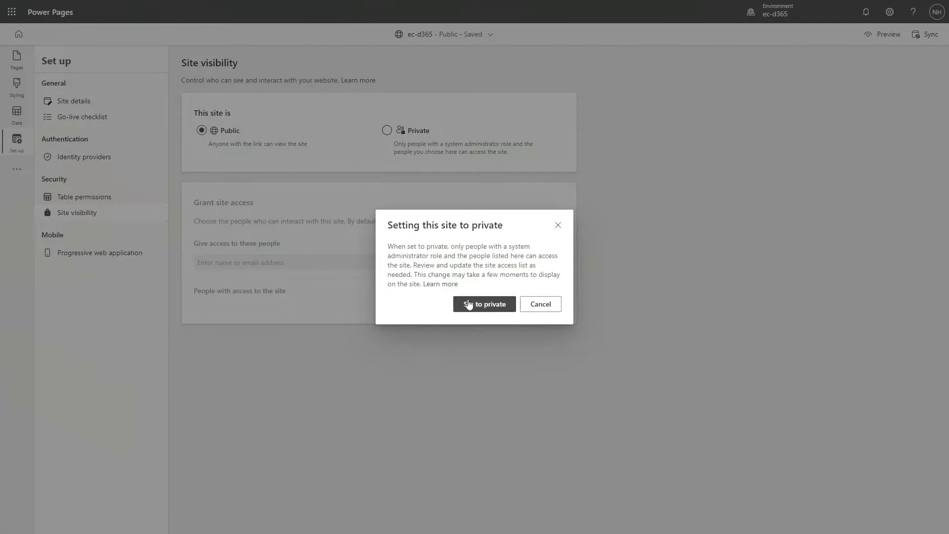
click(483, 304)
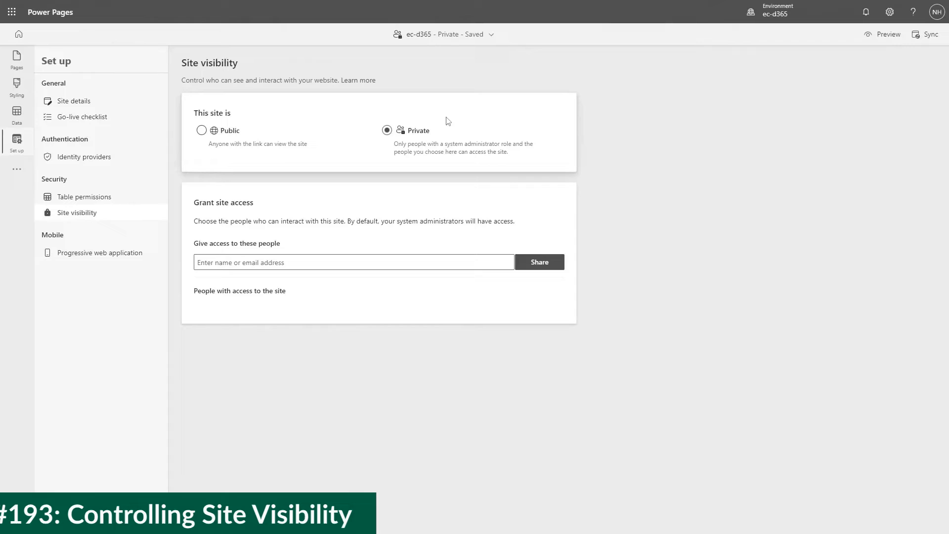
mouse_move(356, 125)
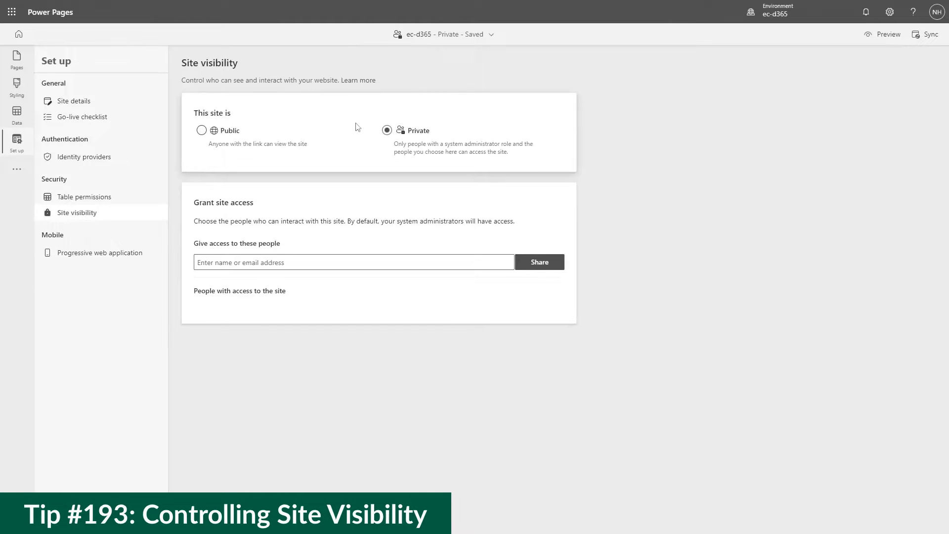
click(883, 34)
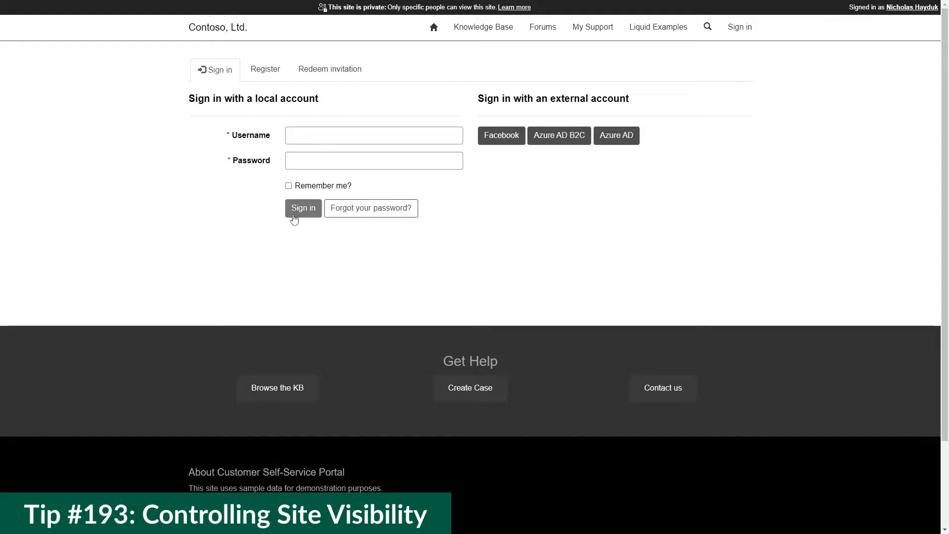
mouse_move(453, 241)
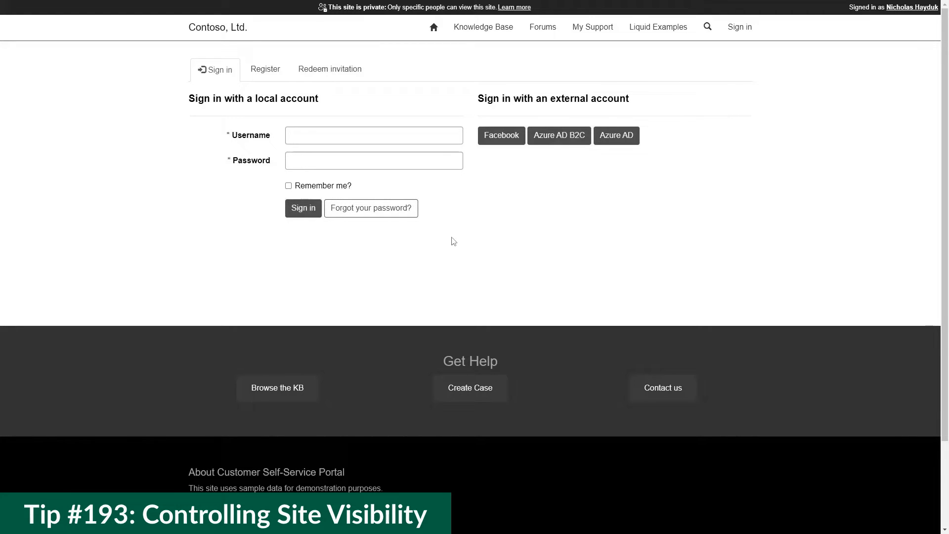
mouse_move(822, 46)
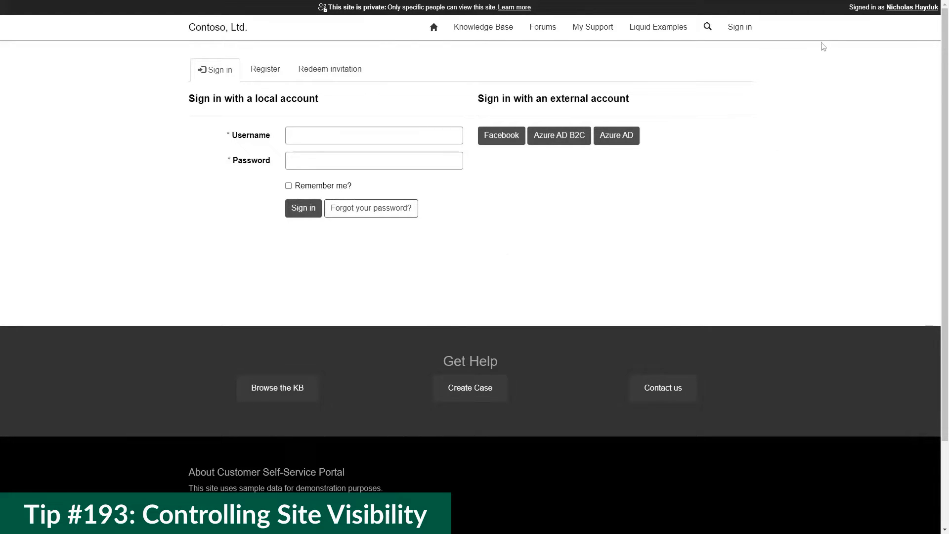
mouse_move(869, 22)
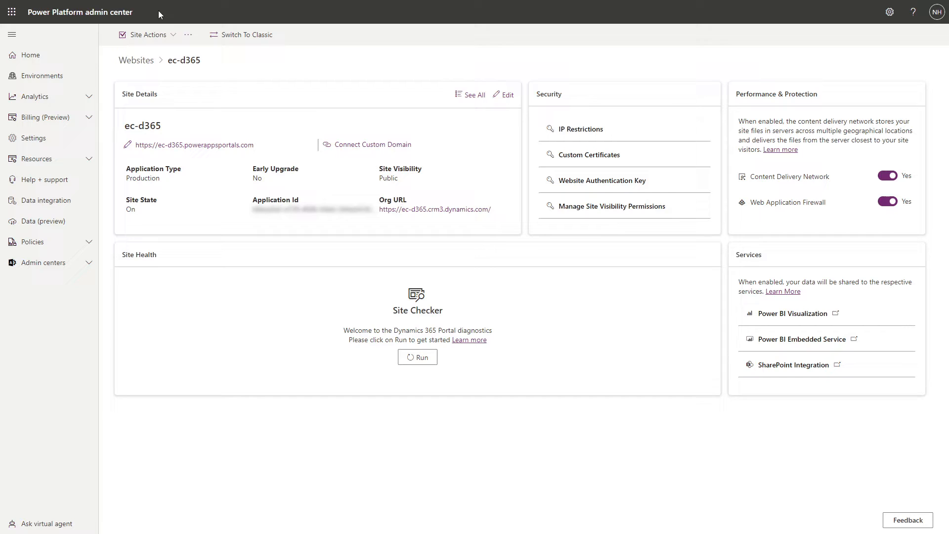
mouse_move(164, 15)
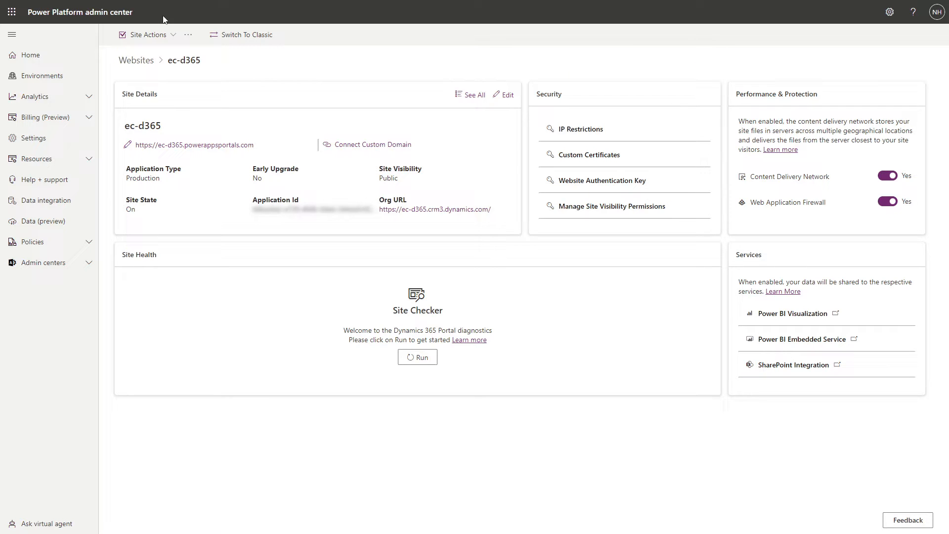
mouse_move(616, 74)
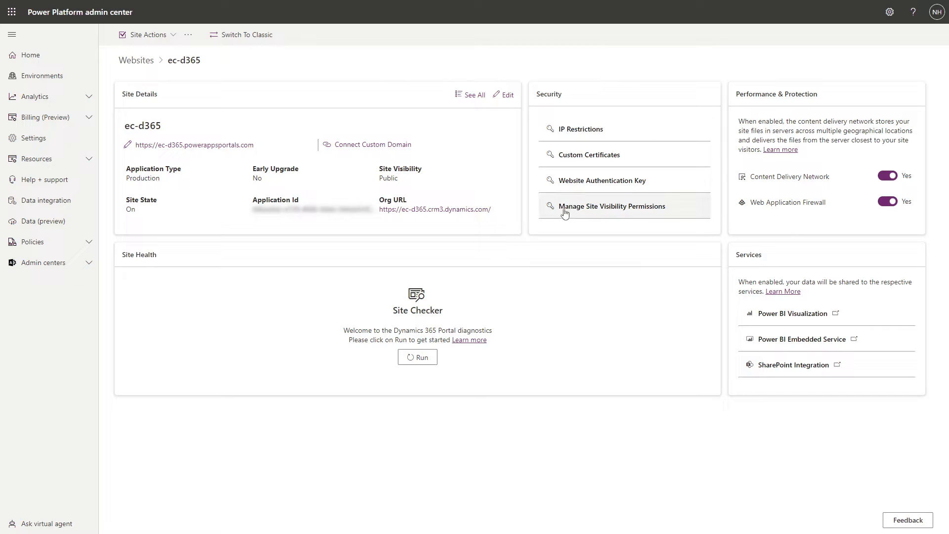
mouse_move(643, 220)
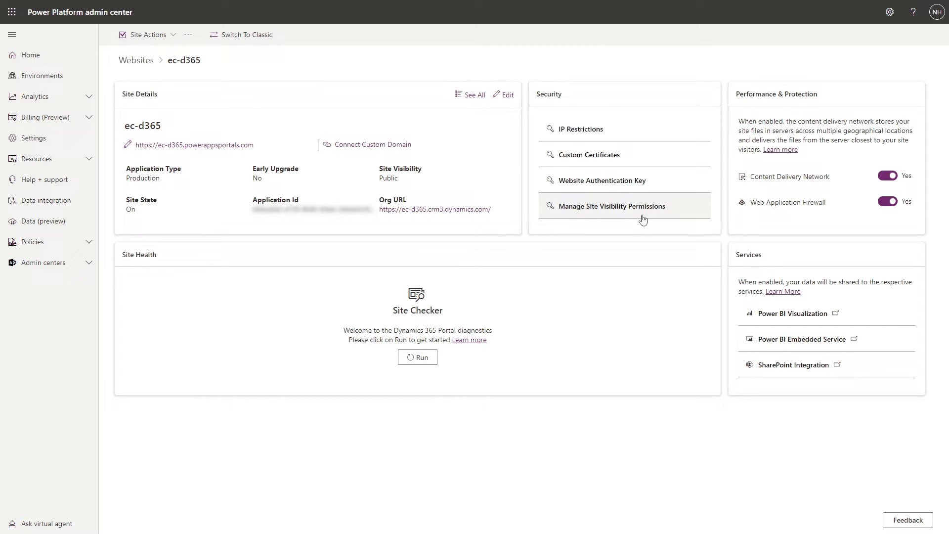
Step: Show Manage Site Visibility Permissions from the ec-d365 Security card
click(611, 206)
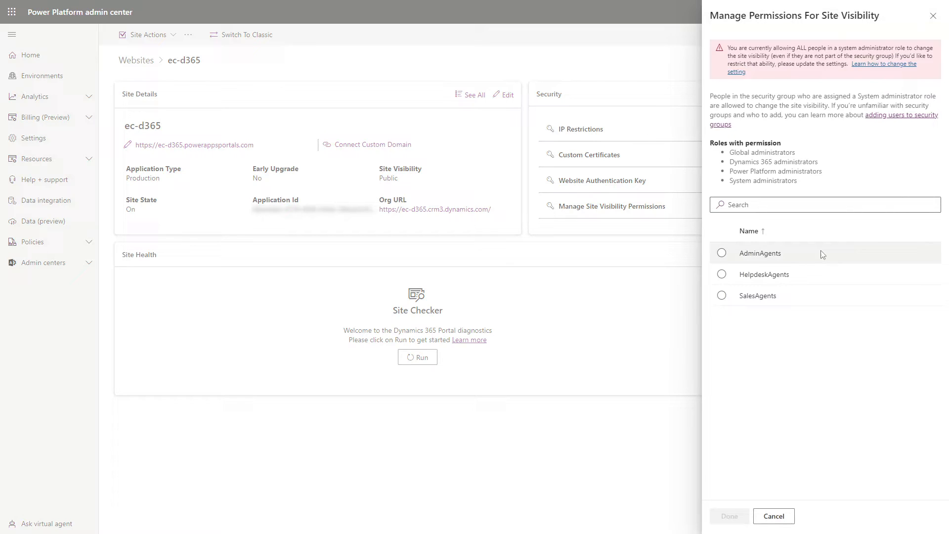
mouse_move(807, 295)
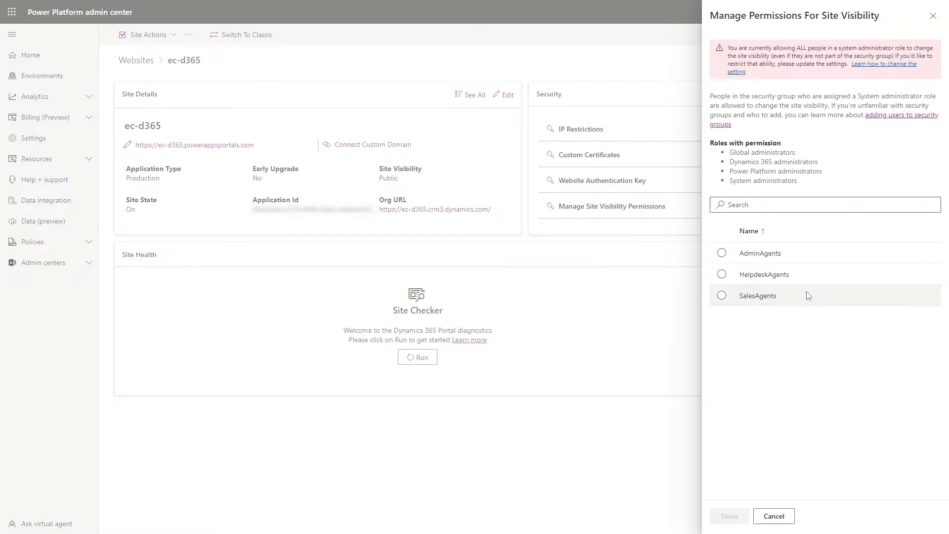
Step: Choose AdminAgents as the permitted security group and go to the tenant-setting guidance
click(721, 253)
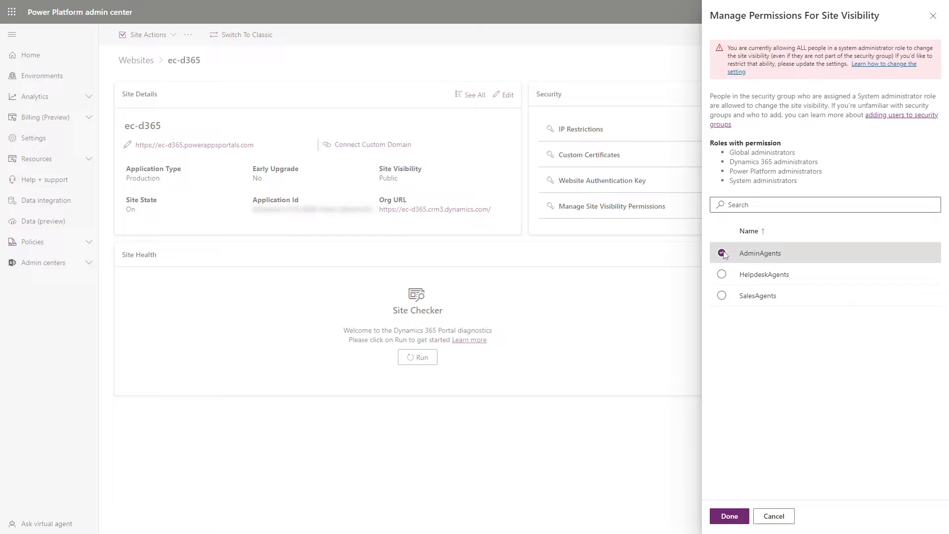
click(721, 254)
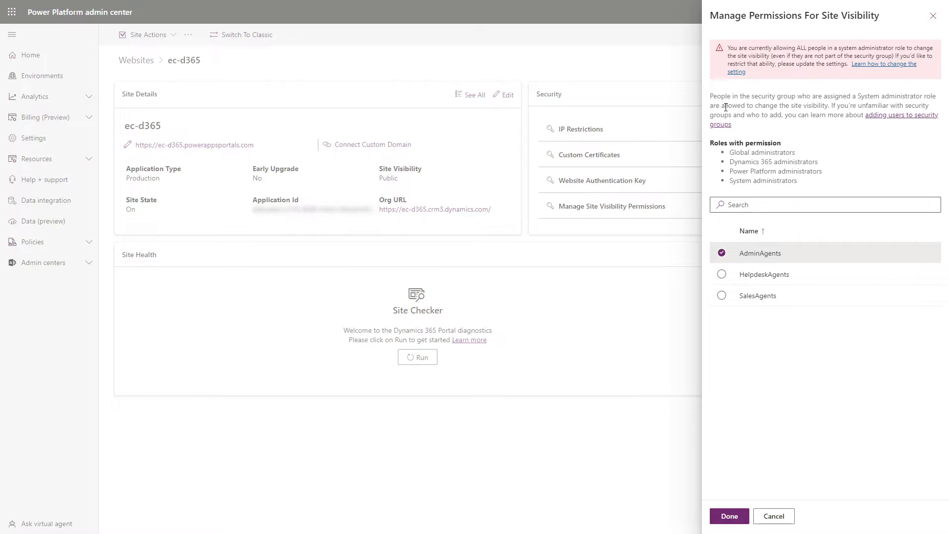
mouse_move(711, 48)
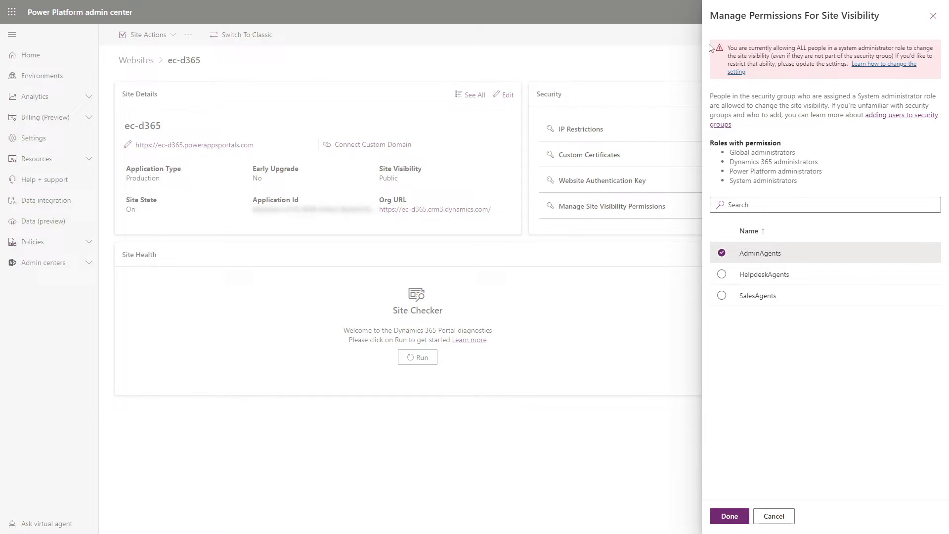
mouse_move(716, 78)
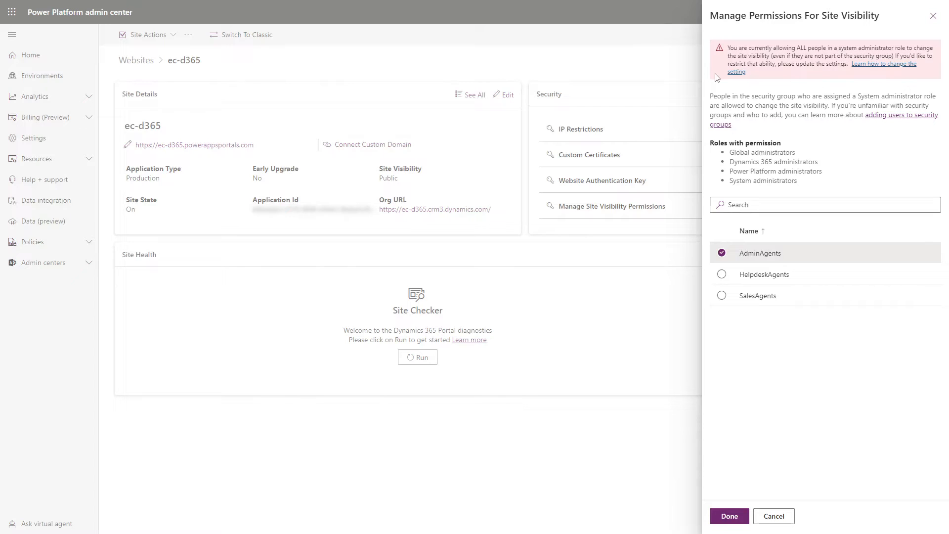
mouse_move(736, 72)
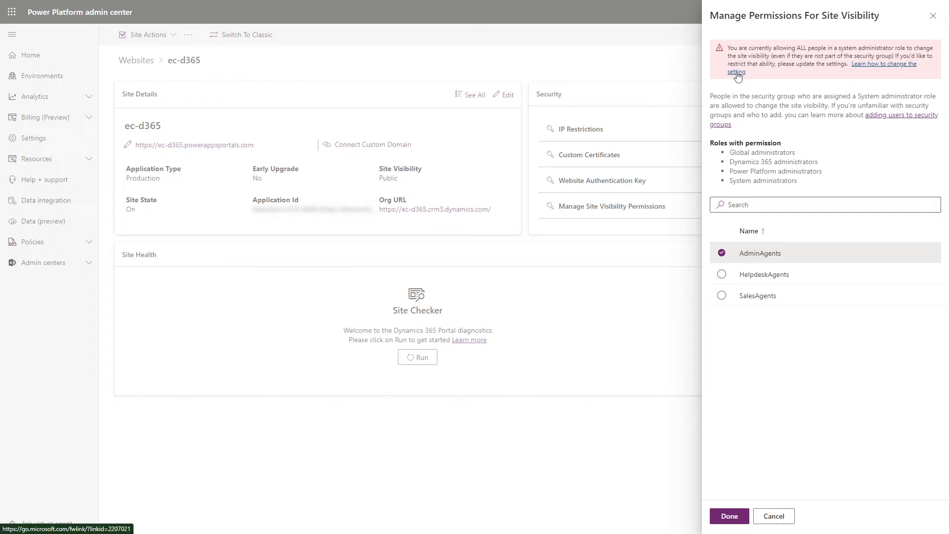
click(735, 73)
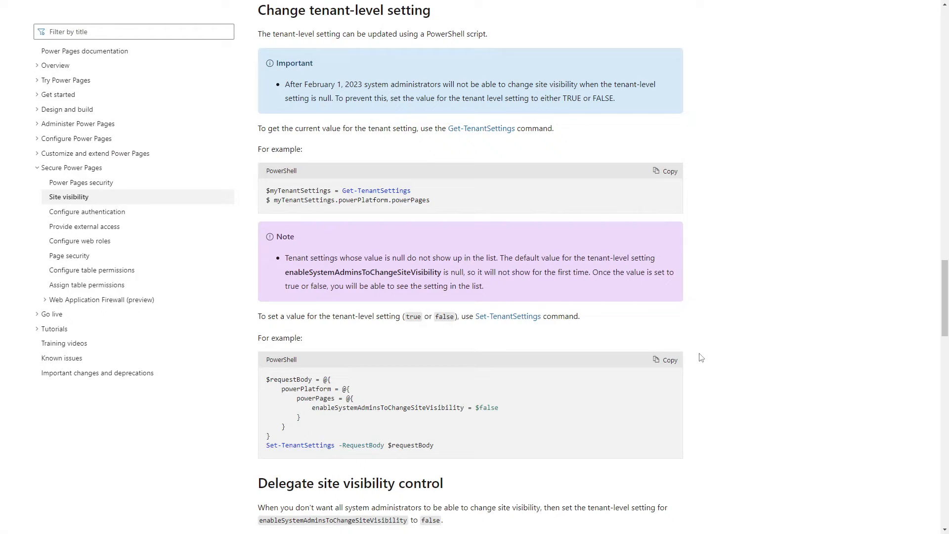
mouse_move(700, 465)
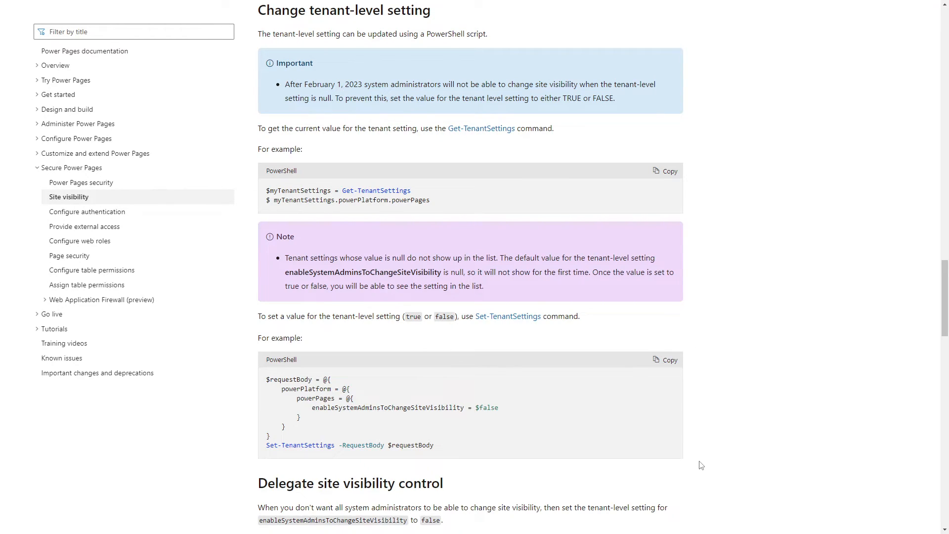
mouse_move(708, 452)
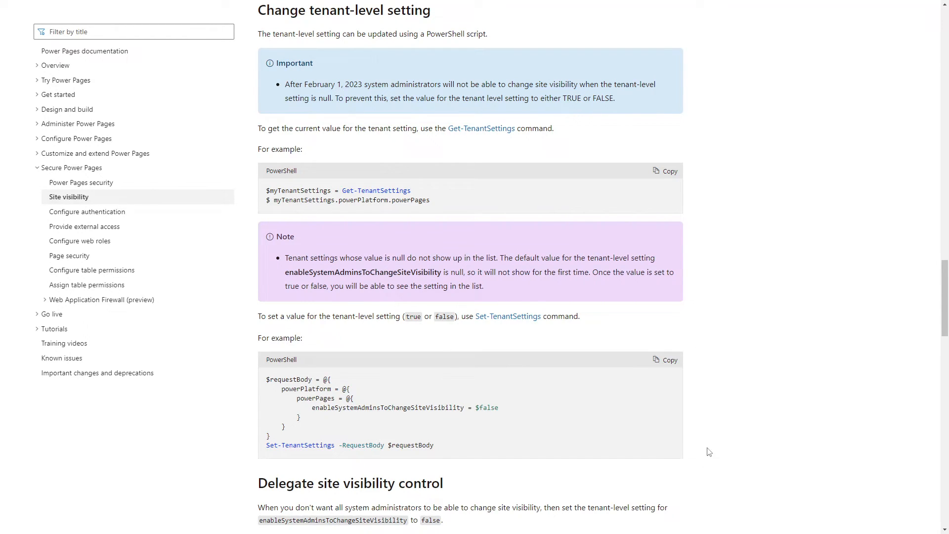
mouse_move(704, 61)
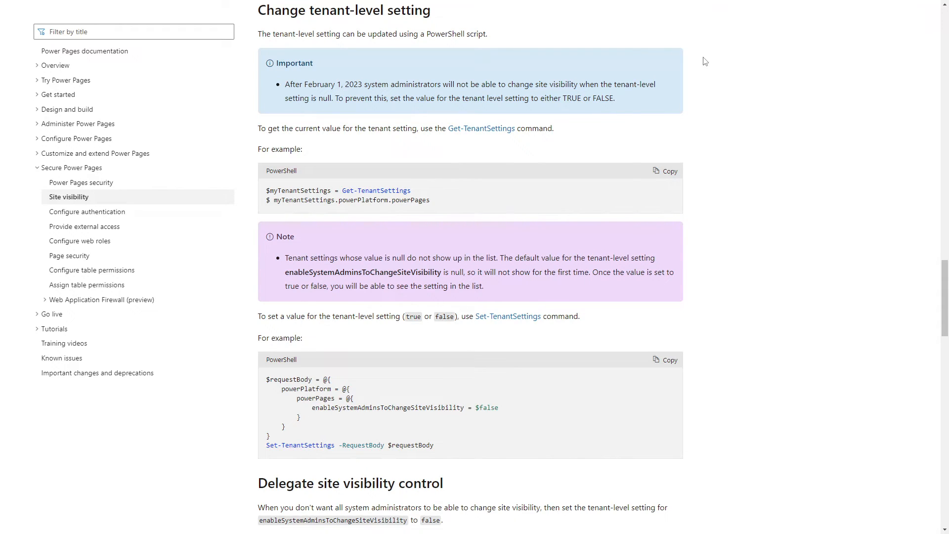
mouse_move(697, 47)
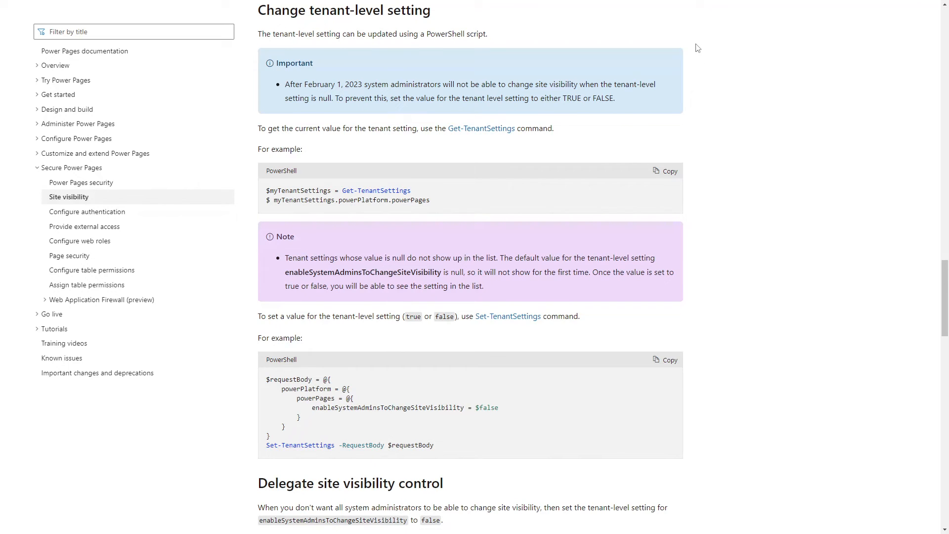
mouse_move(695, 52)
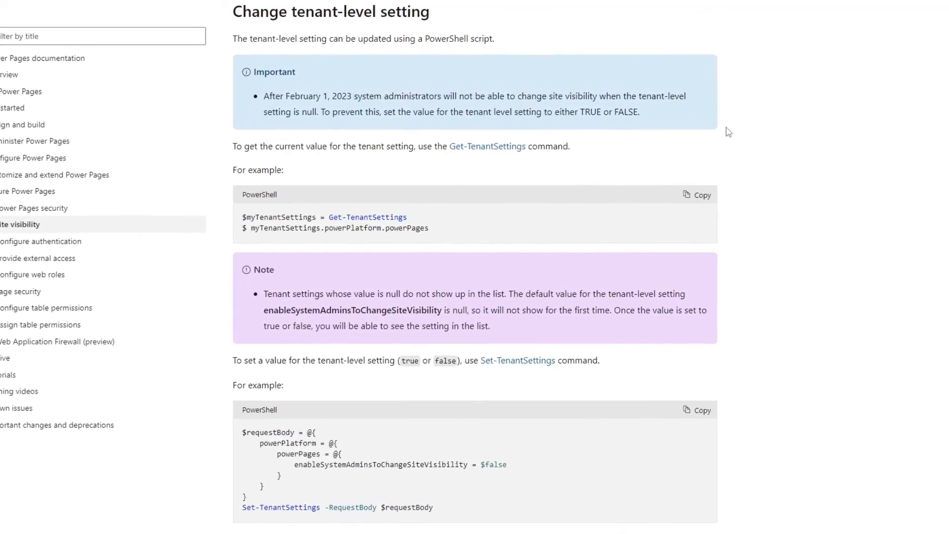
Step: Scroll to the Change tenant-level setting section with Get-TenantSettings and Set-TenantSettings examples
scroll(down, 3)
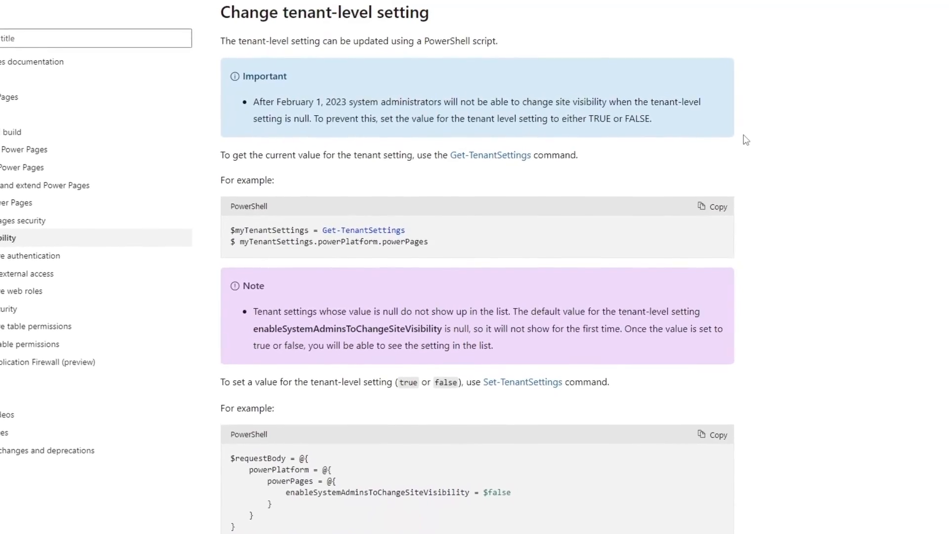